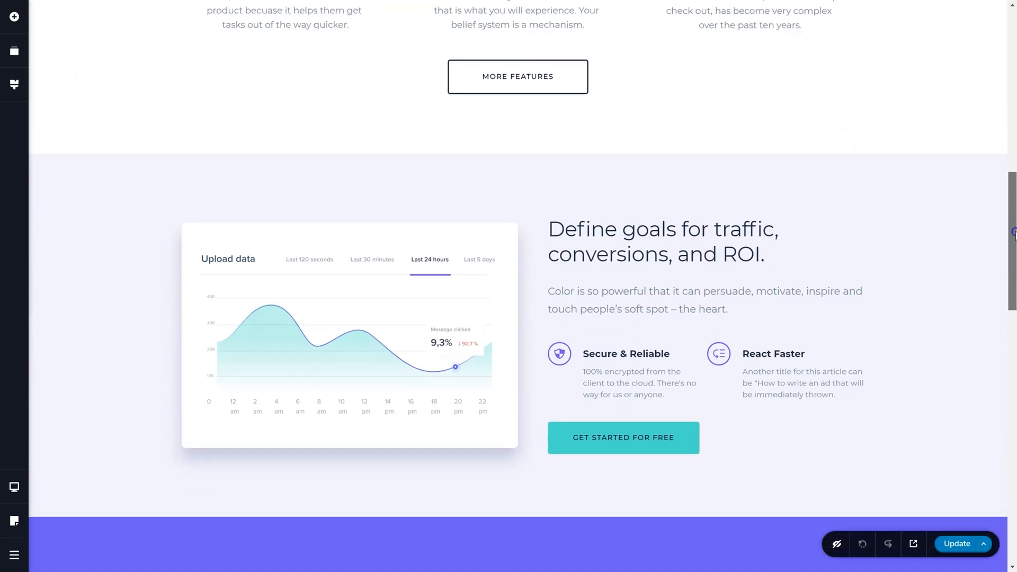
Scroll through the Unicorn page and briefly open, then close, the block reordering list
{"action": "scroll", "scroll_direction": "down", "scroll_amount": 3}
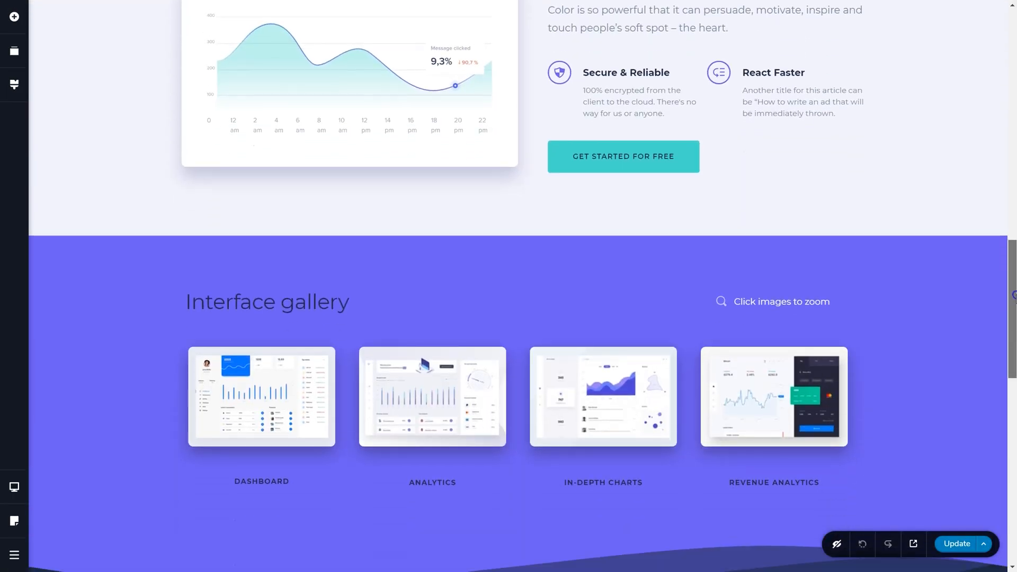
{"action": "scroll", "scroll_direction": "down", "scroll_amount": 3}
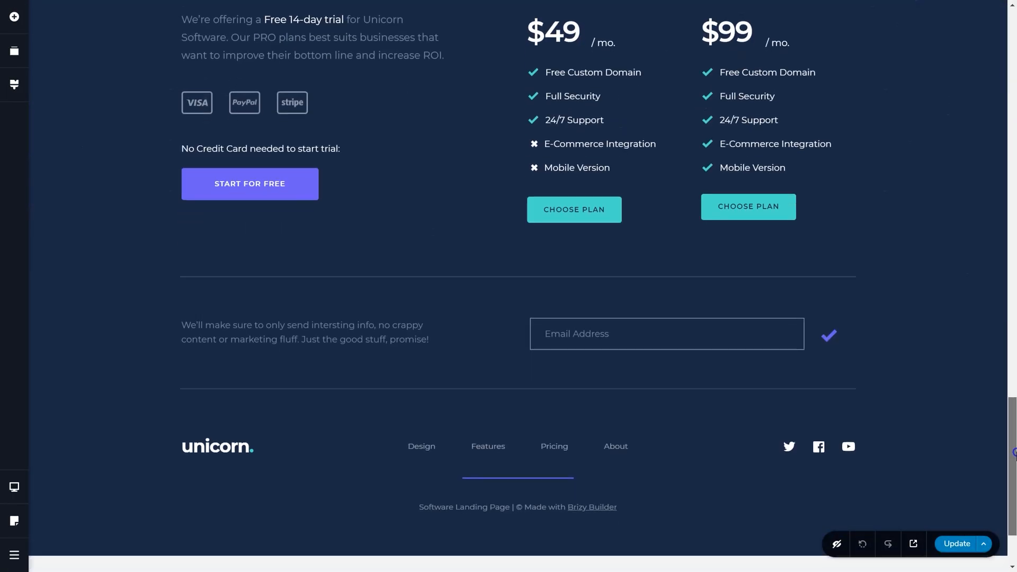
{"action": "scroll", "scroll_direction": "up", "scroll_amount": 3}
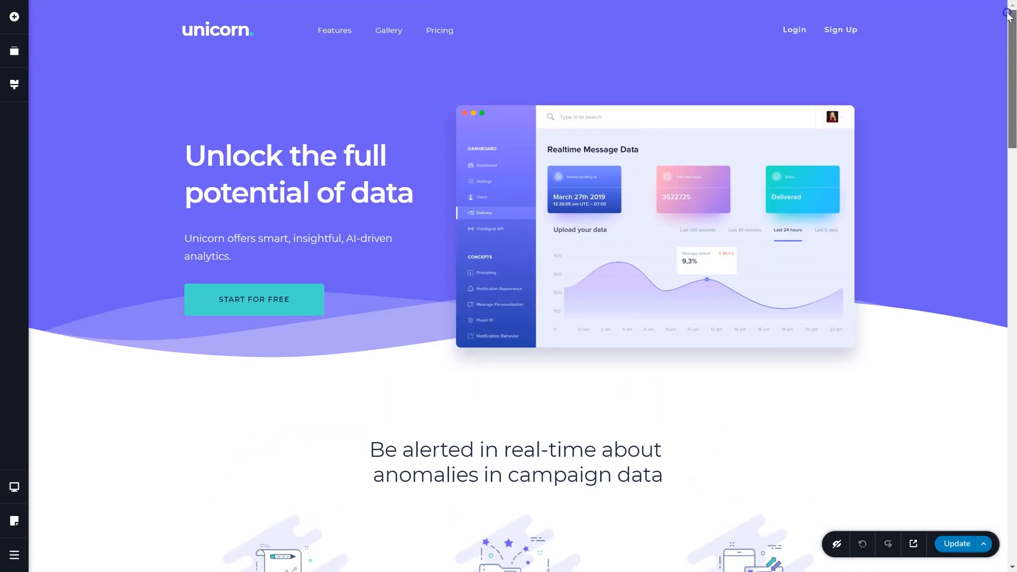
{"action": "mouse_move", "coordinate": [14, 53]}
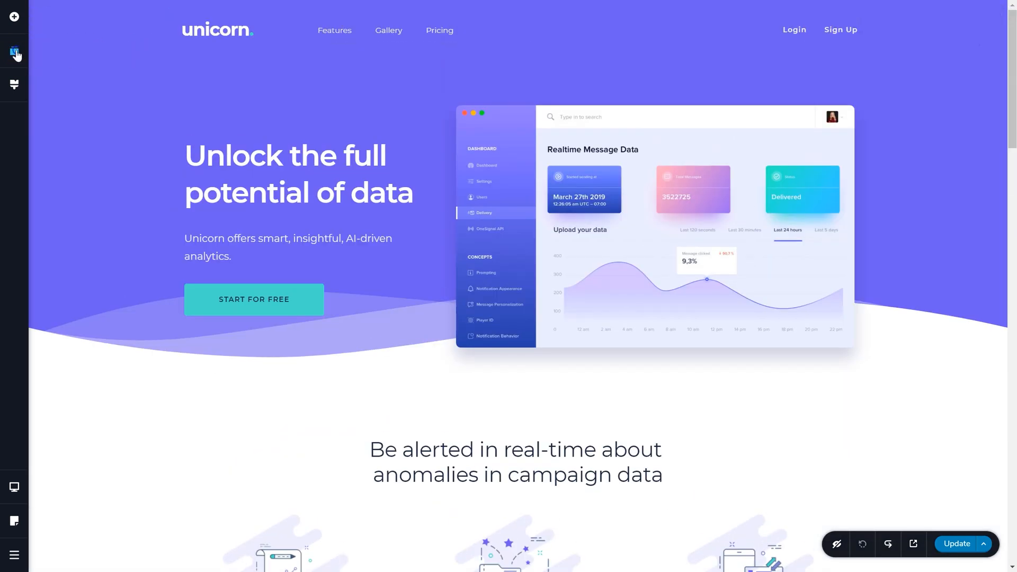
{"action": "left_click", "coordinate": [14, 51]}
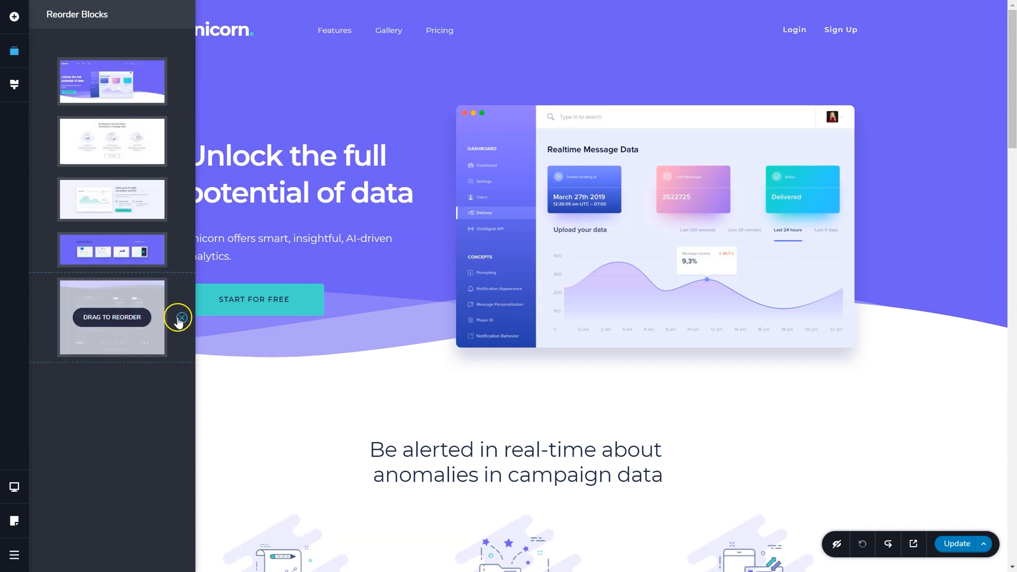
{"action": "left_click", "coordinate": [180, 318]}
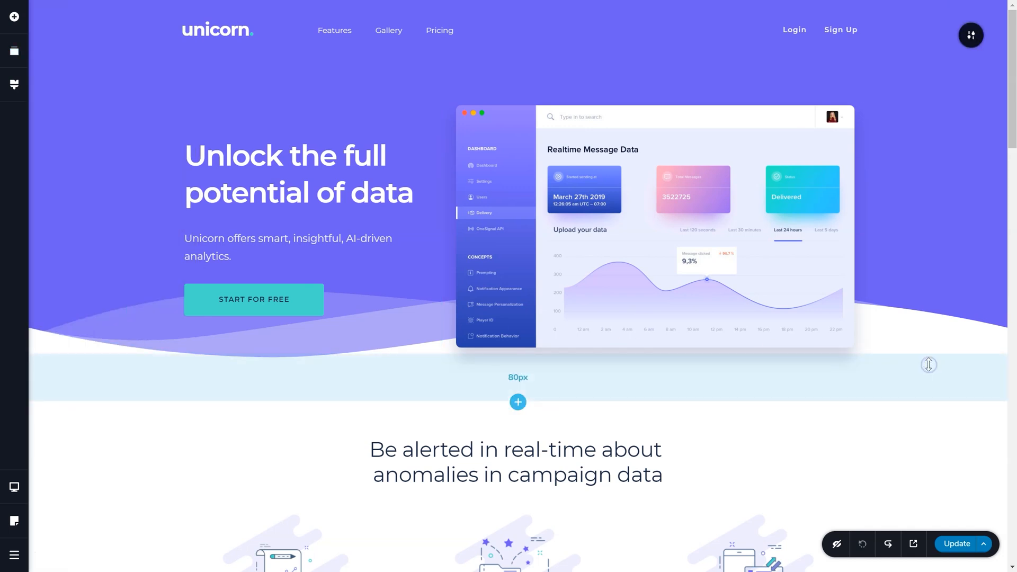
Clear every block from the page using Clear Layout in the Update options menu
{"action": "left_click", "coordinate": [983, 544]}
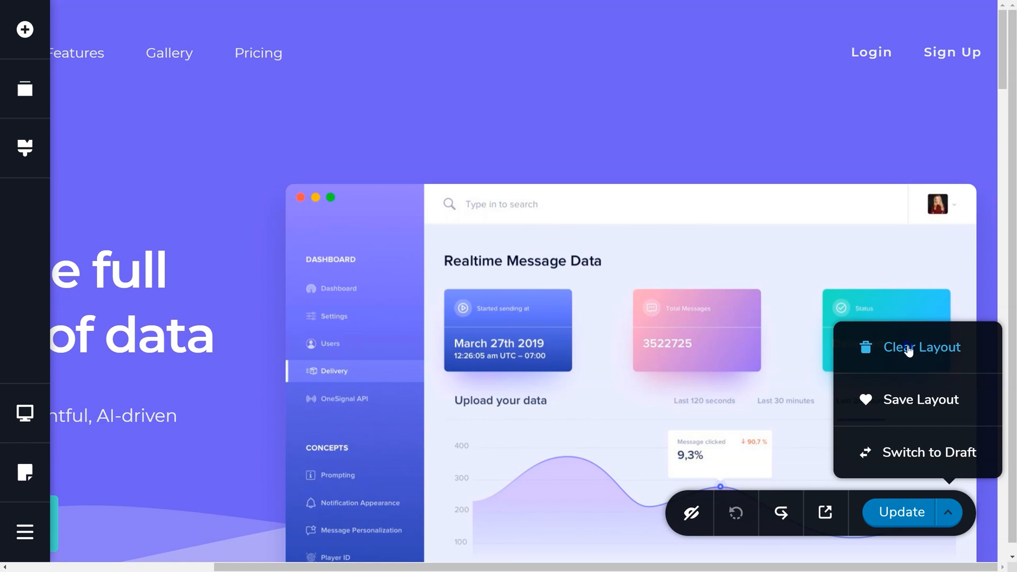
{"action": "left_click", "coordinate": [921, 347]}
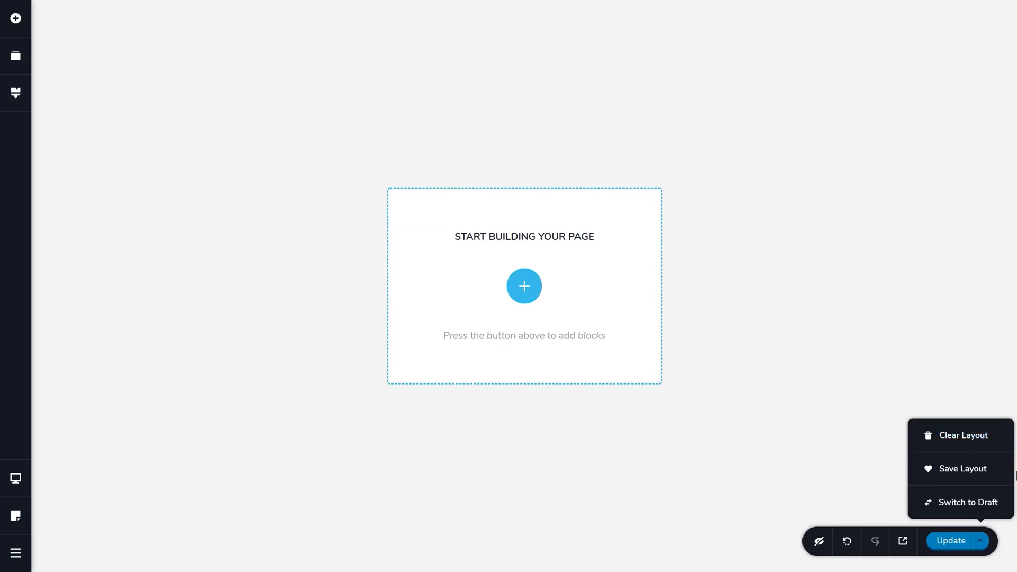
{"action": "left_click", "coordinate": [863, 466]}
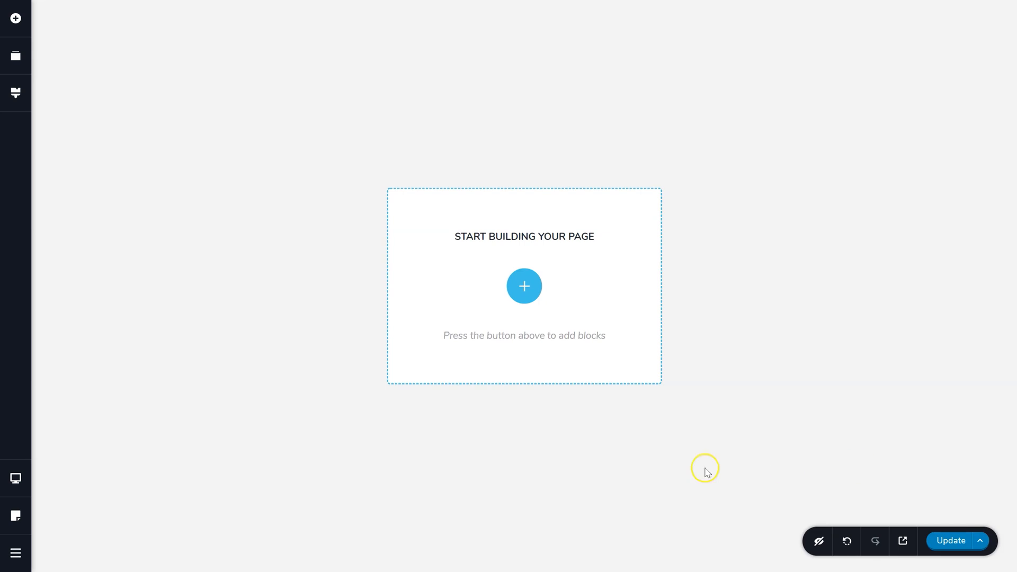
{"action": "mouse_move", "coordinate": [848, 540]}
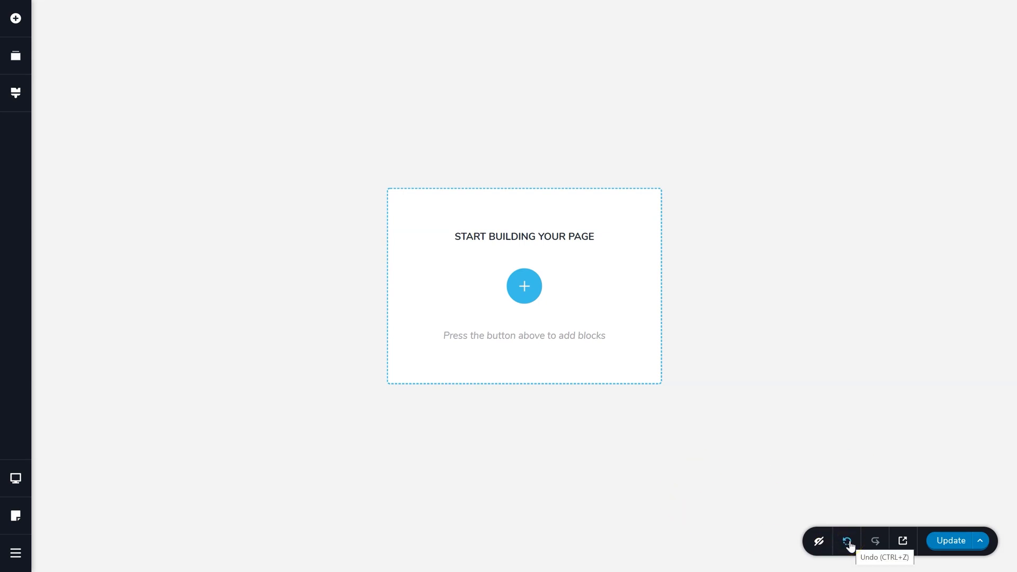
Undo the cleared layout to bring back all Unicorn page blocks down to the footer
{"action": "left_click", "coordinate": [847, 541]}
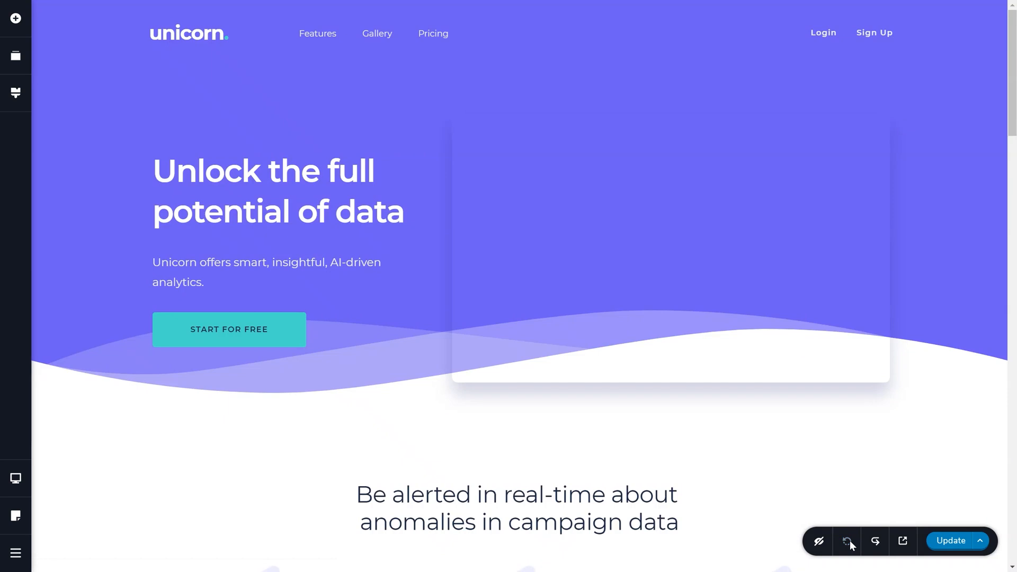
{"action": "scroll", "scroll_direction": "down", "scroll_amount": 3}
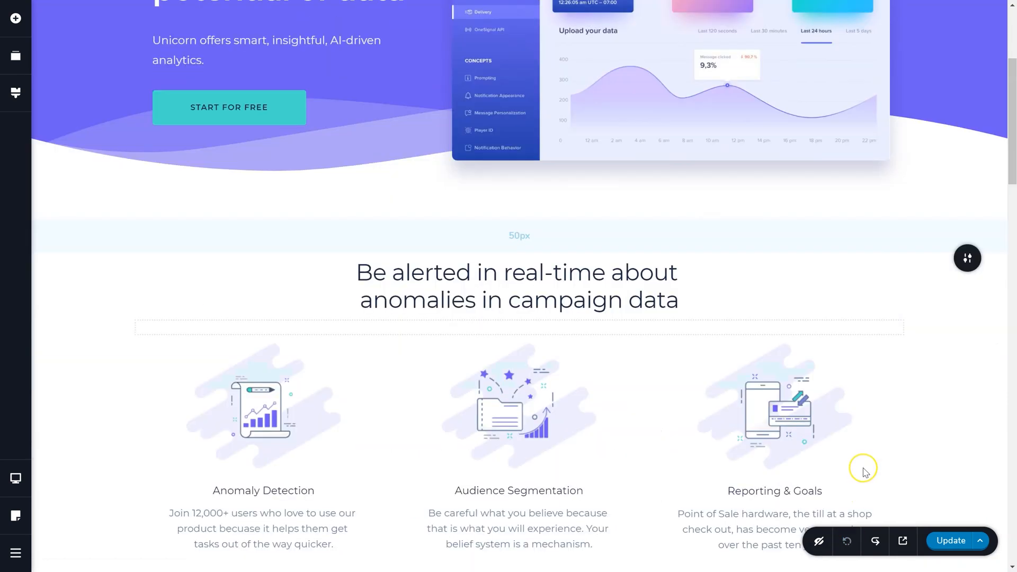
{"action": "key", "text": "ctrl+z"}
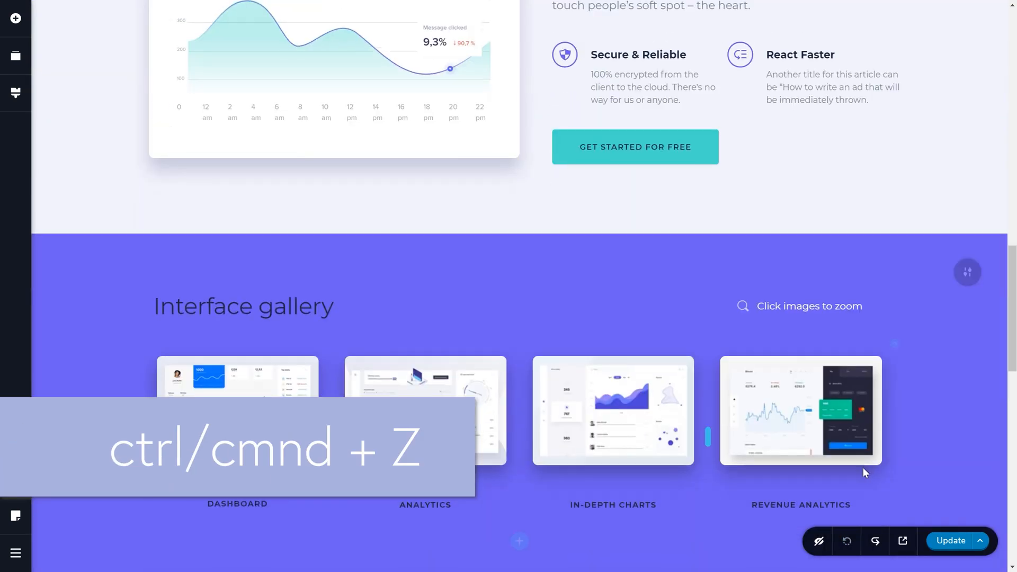
{"action": "key", "text": "ctrl+z"}
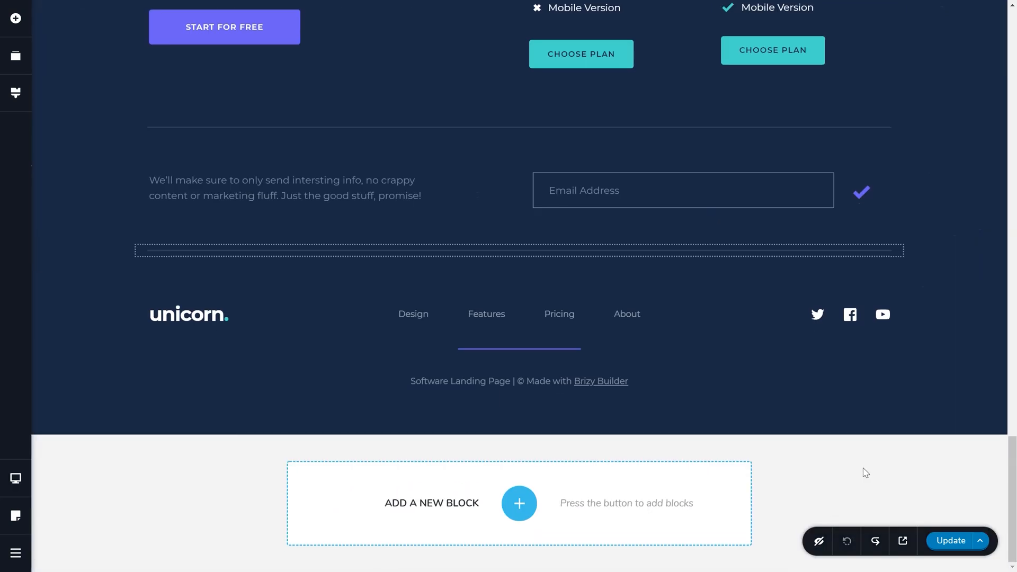
Save the restored Unicorn page with Save Layout from the Update options menu
{"action": "left_click", "coordinate": [980, 541]}
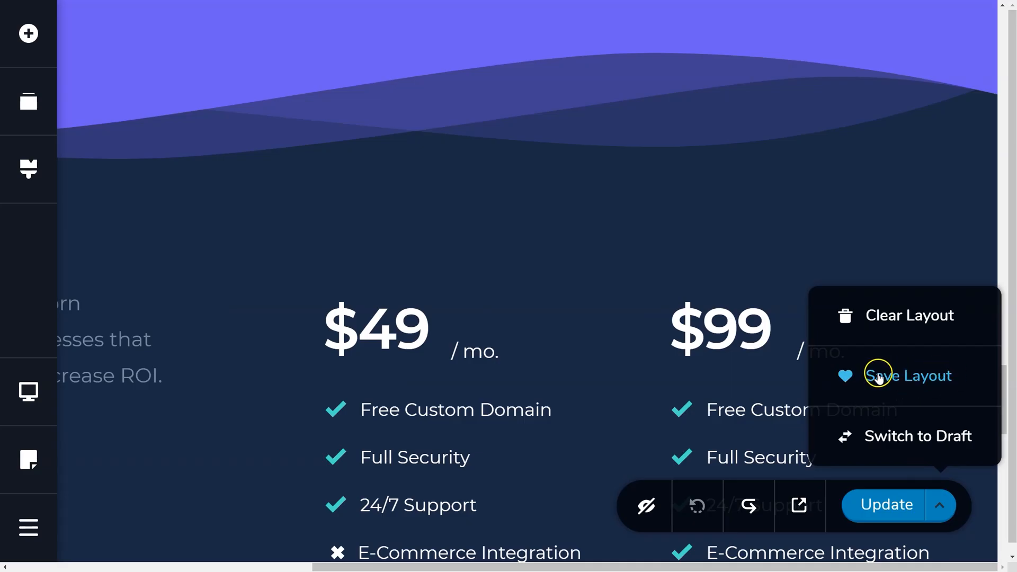
{"action": "mouse_move", "coordinate": [908, 378]}
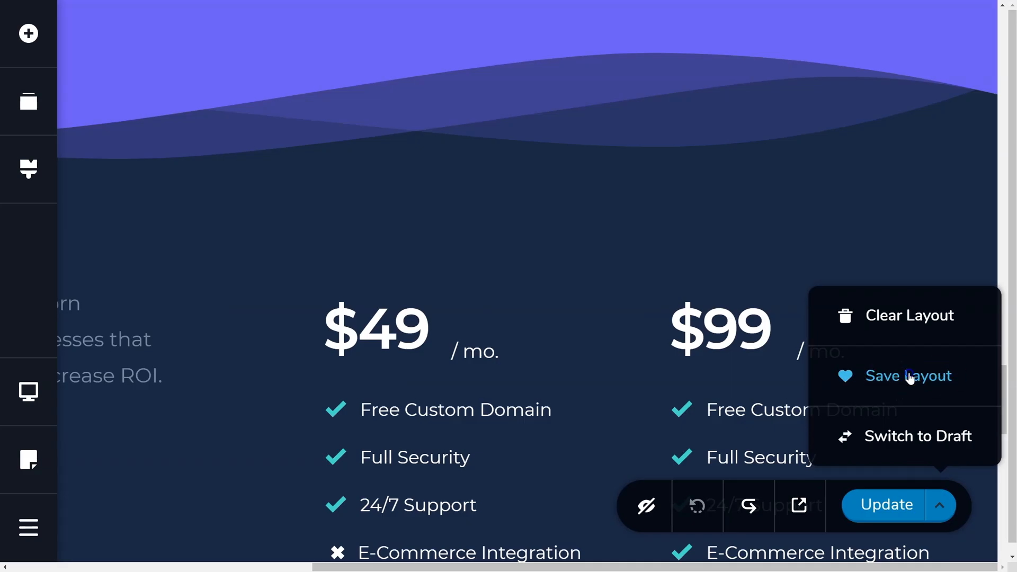
{"action": "left_click", "coordinate": [907, 377]}
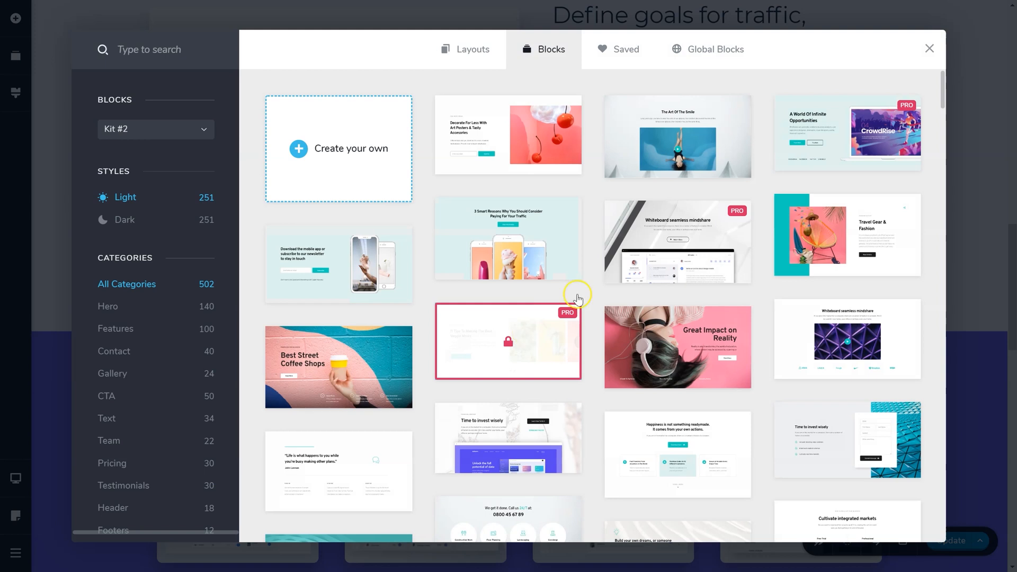
Find the Unicorn layout in the library's Saved tab, then open the cloud Connect sign-in prompt
{"action": "left_click", "coordinate": [625, 49]}
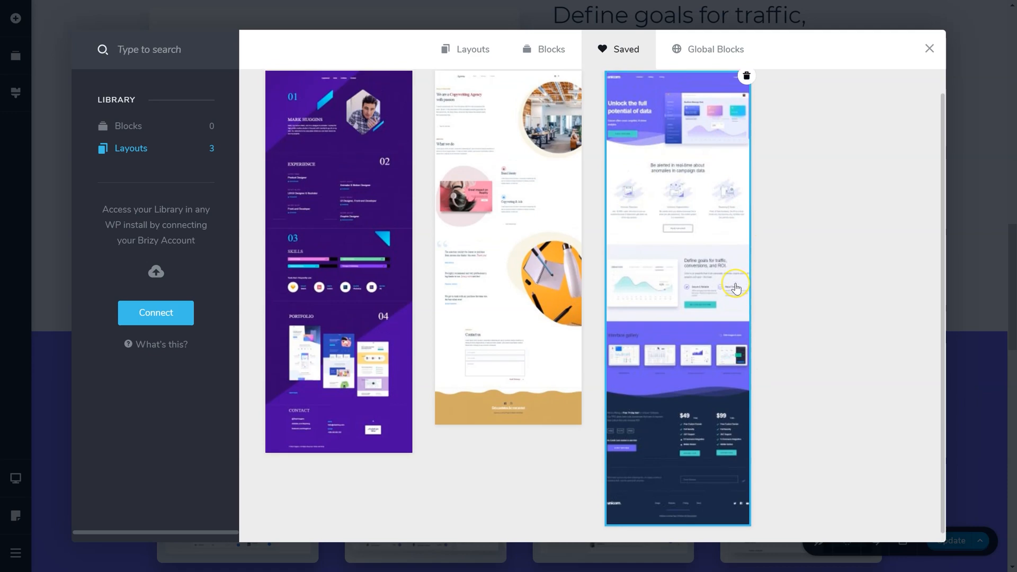
{"action": "scroll", "scroll_direction": "up", "scroll_amount": 3}
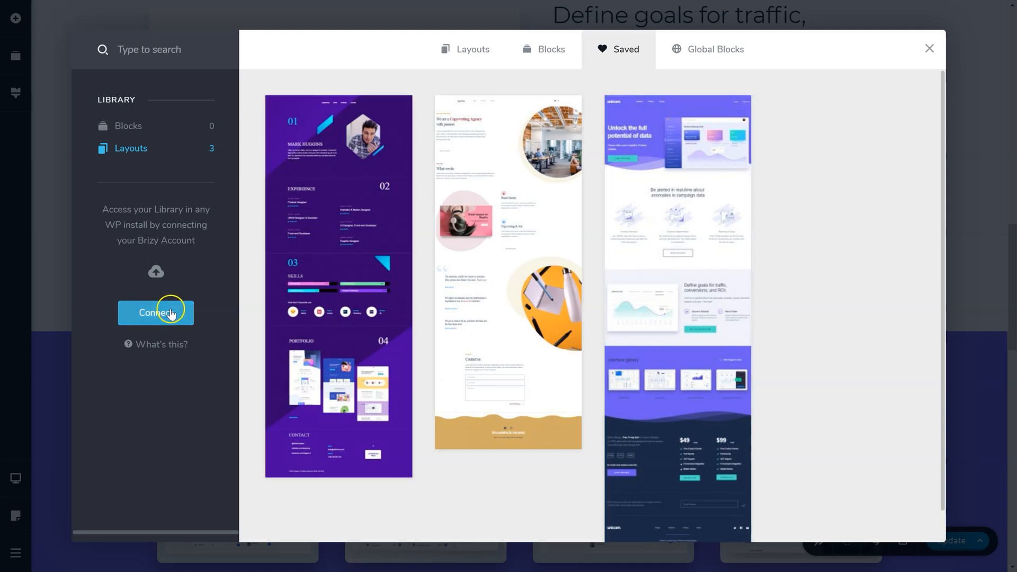
{"action": "left_click", "coordinate": [156, 312]}
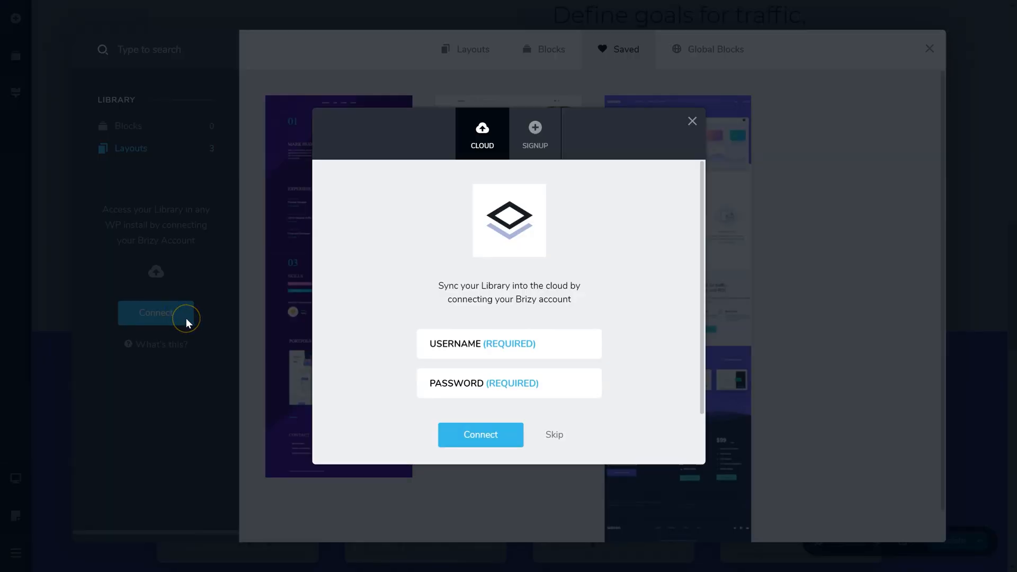
{"action": "mouse_move", "coordinate": [188, 323]}
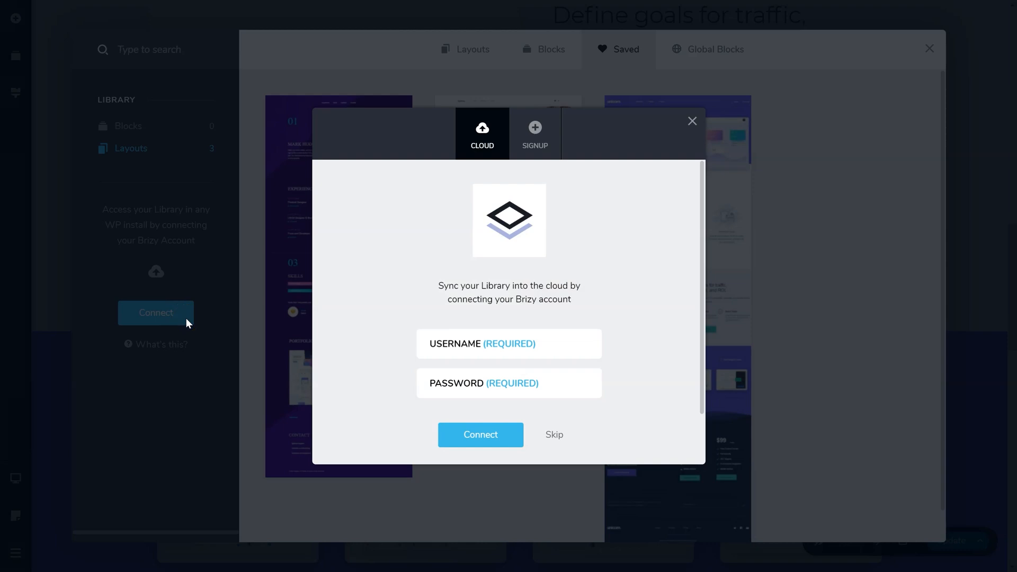